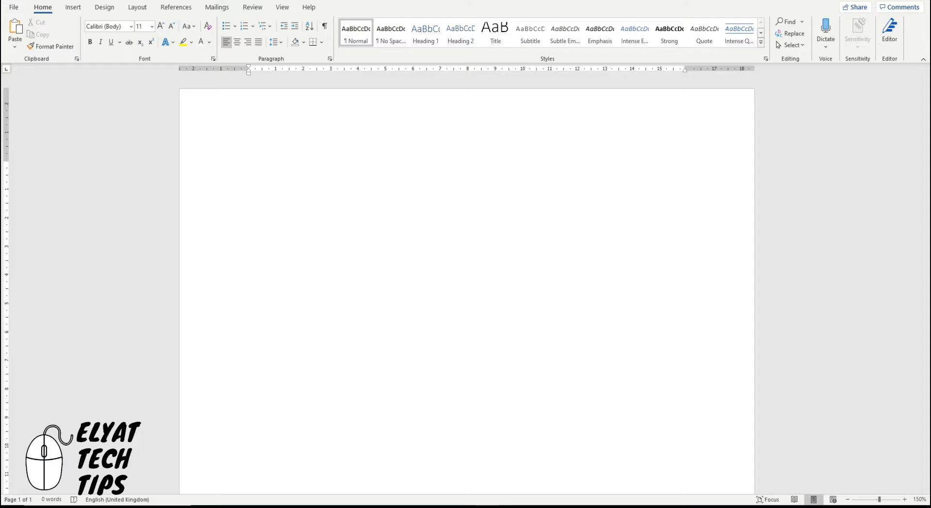
pyautogui.moveTo(425, 278)
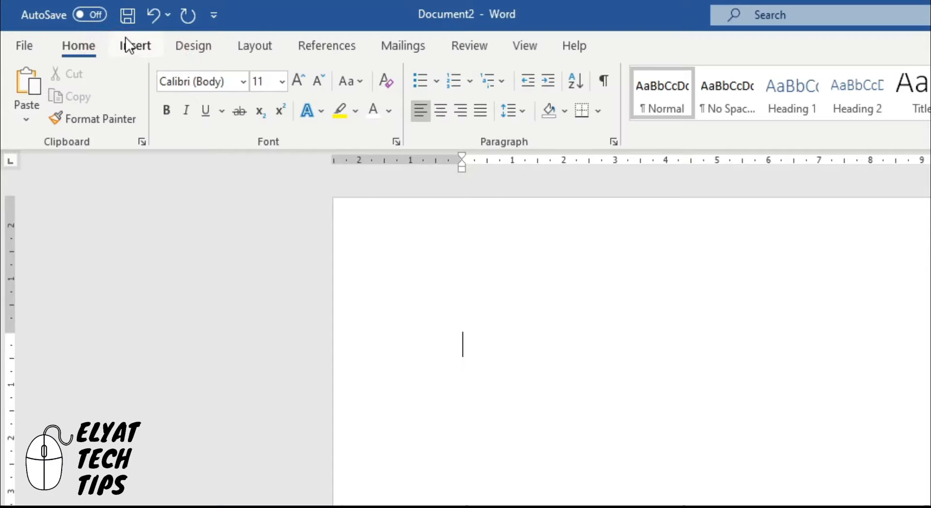
# Insert the hurricane-from-space photo from this device into the blank document
pyautogui.click(208, 89)
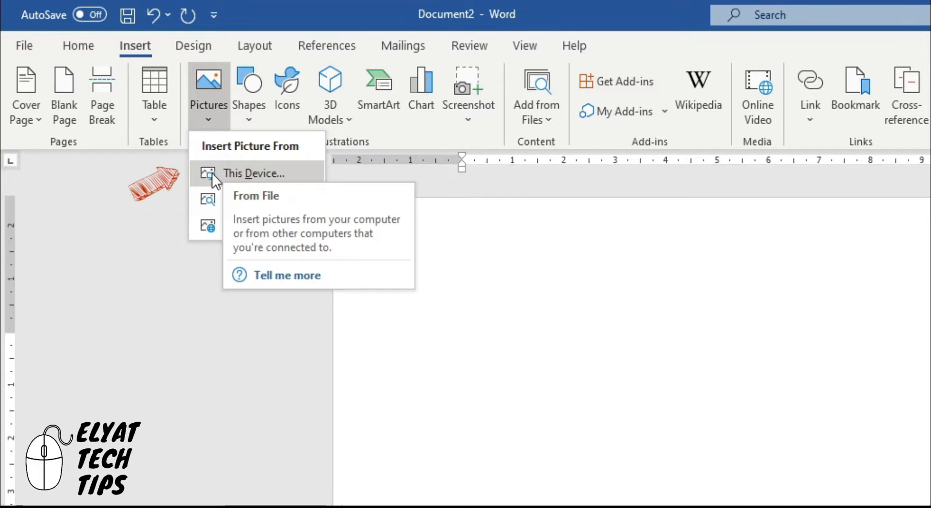
pyautogui.click(252, 173)
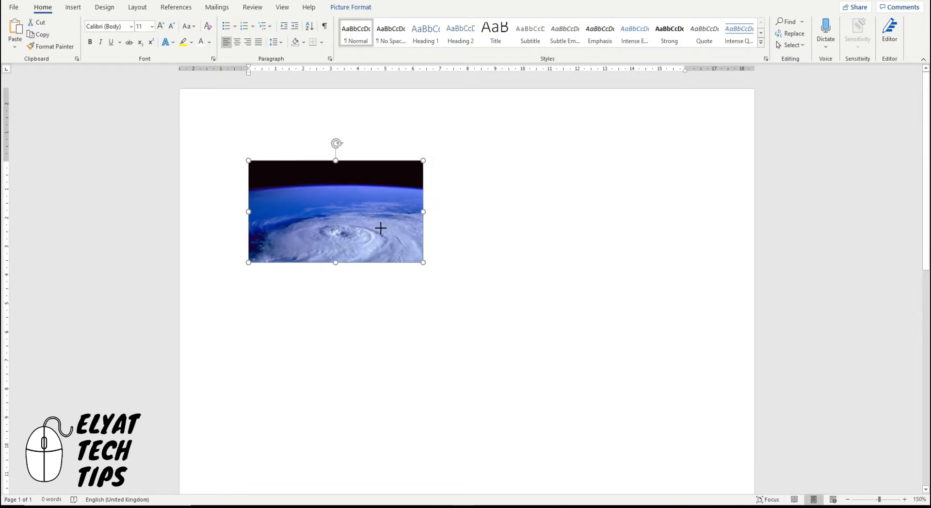
# Drag the hurricane photo's corner to span most of the page width, adjusting its Picture Format layout
pyautogui.moveTo(423, 262); pyautogui.dragTo(698, 422)
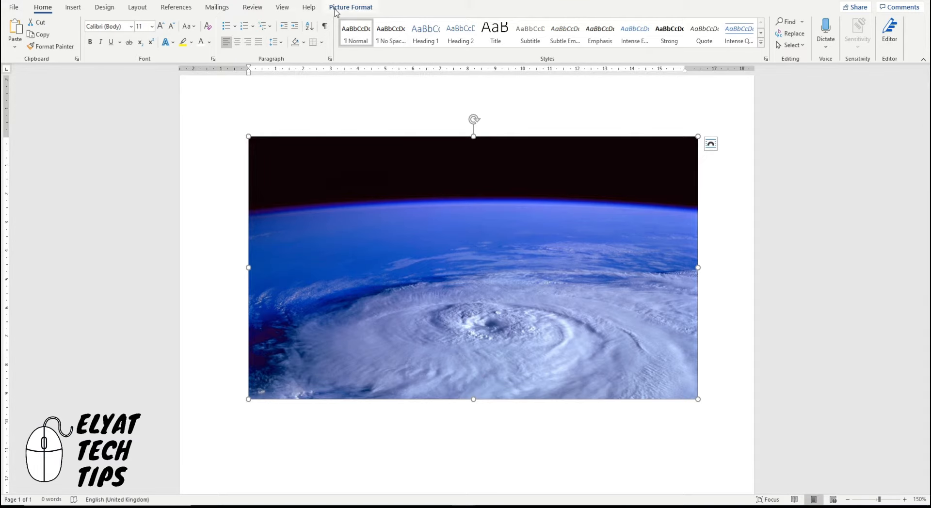
pyautogui.click(701, 95)
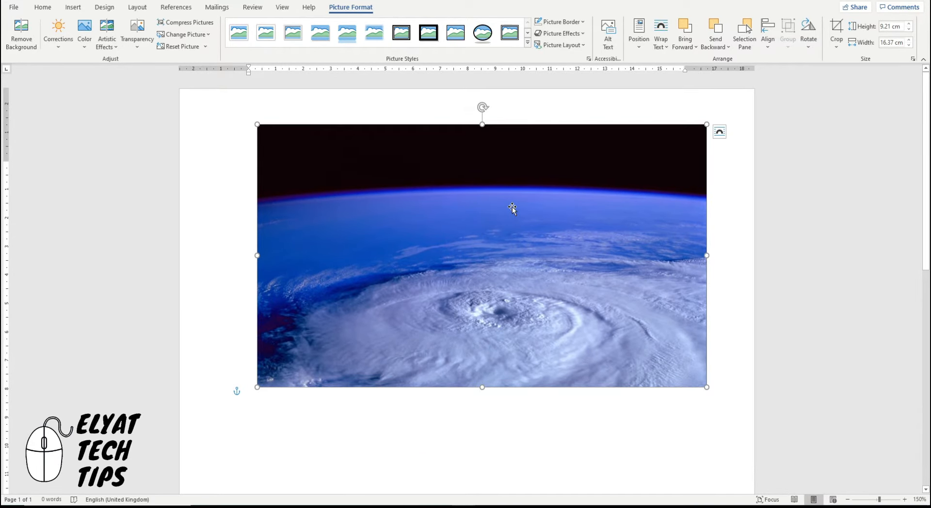
pyautogui.moveTo(553, 246)
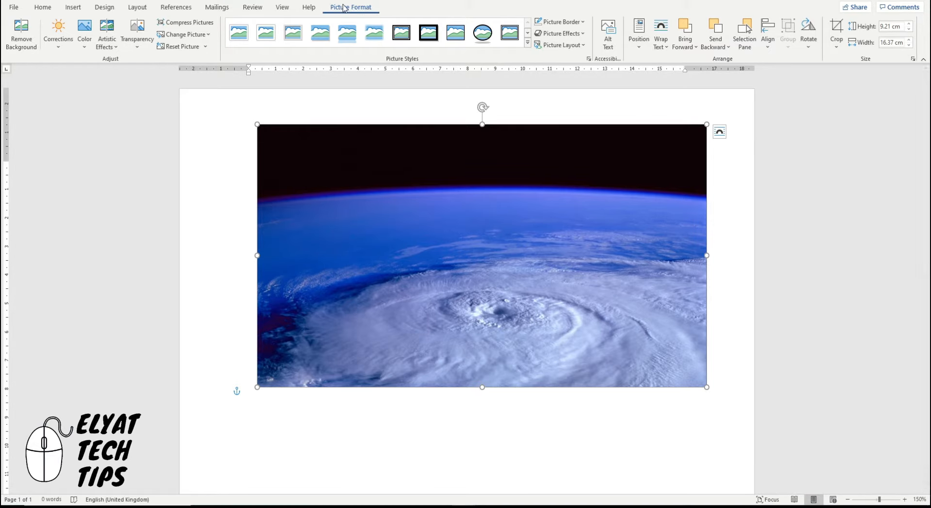
pyautogui.click(768, 32)
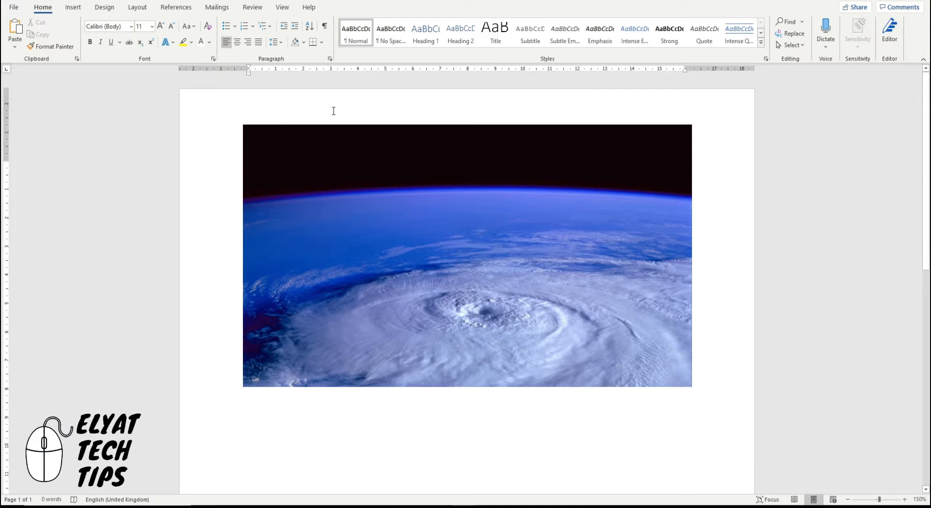
# Add a Simple Text Box over the photo reading 'I really love space.'
pyautogui.click(73, 6)
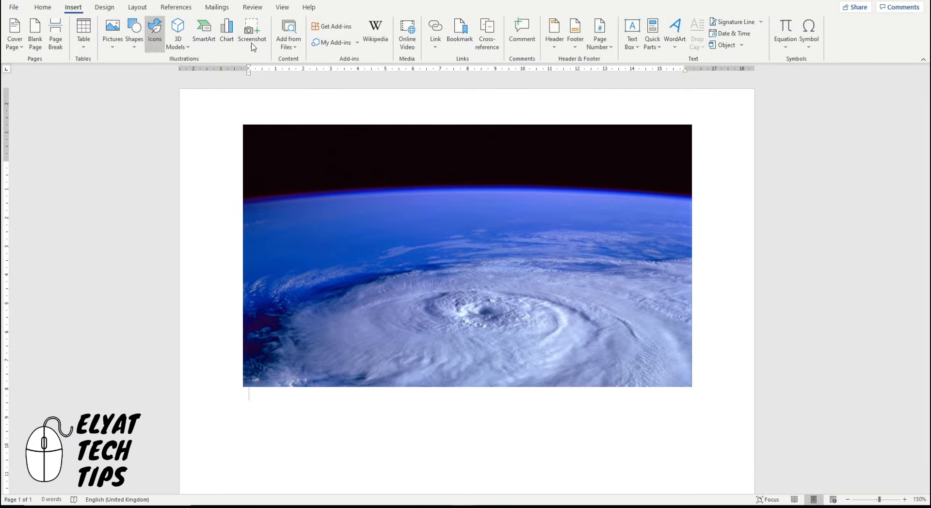
pyautogui.click(632, 34)
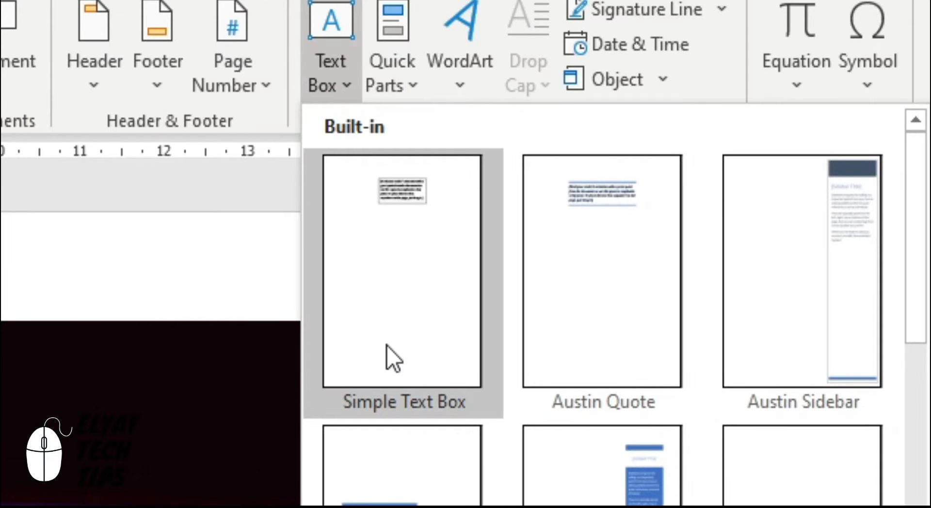
pyautogui.click(403, 279)
pyautogui.write('I really love')
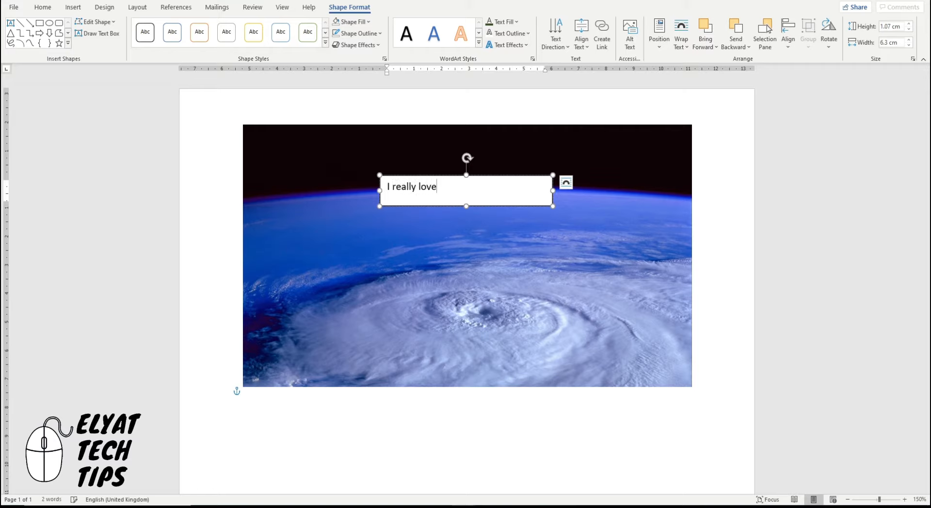
pyautogui.write('space.')
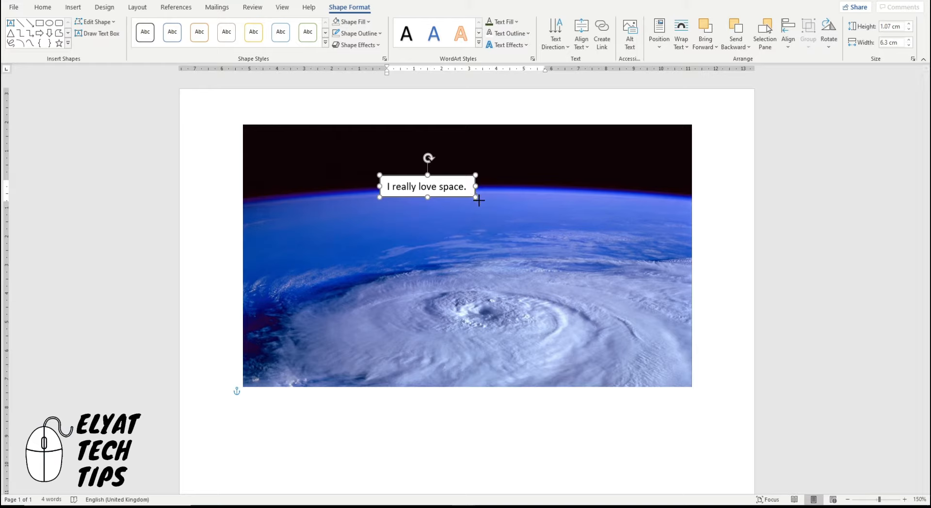
# Set the caption in Century Gothic and enlarge it with Grow Font
pyautogui.moveTo(477, 197); pyautogui.dragTo(562, 242)
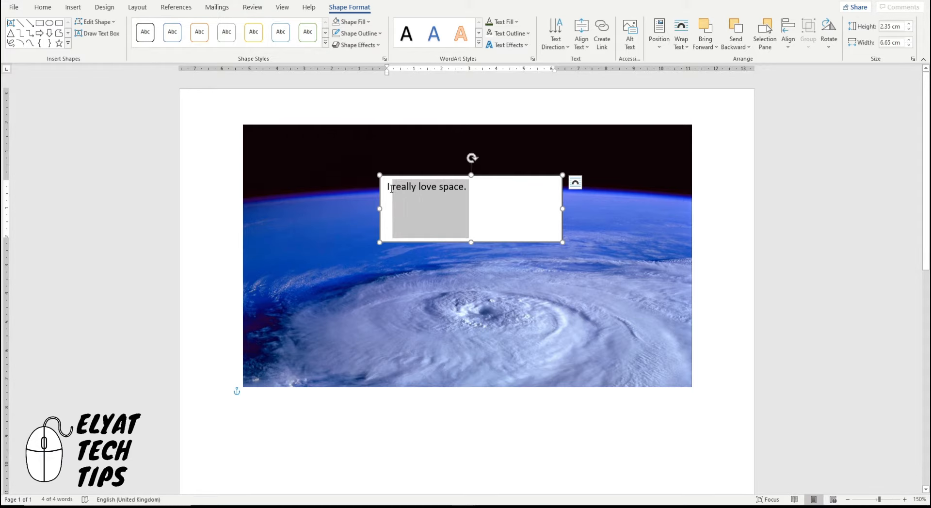
pyautogui.click(42, 7)
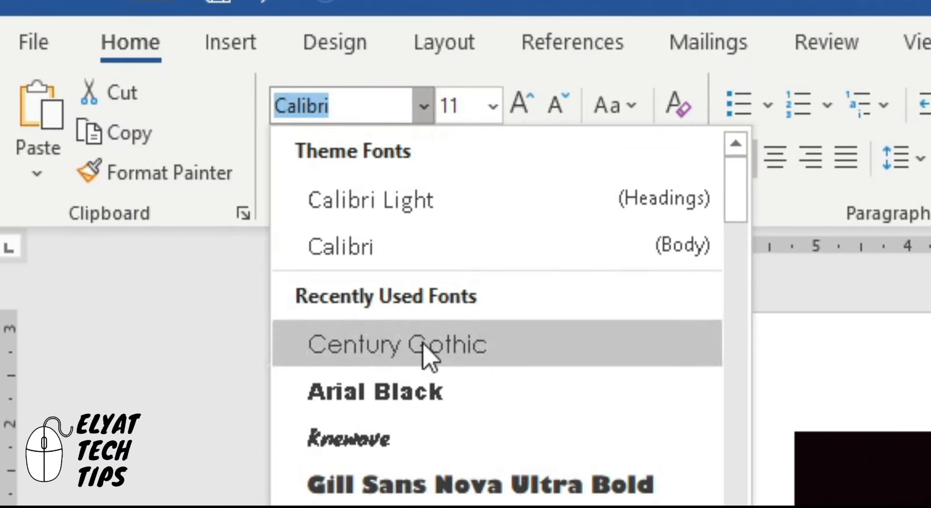
pyautogui.click(396, 345)
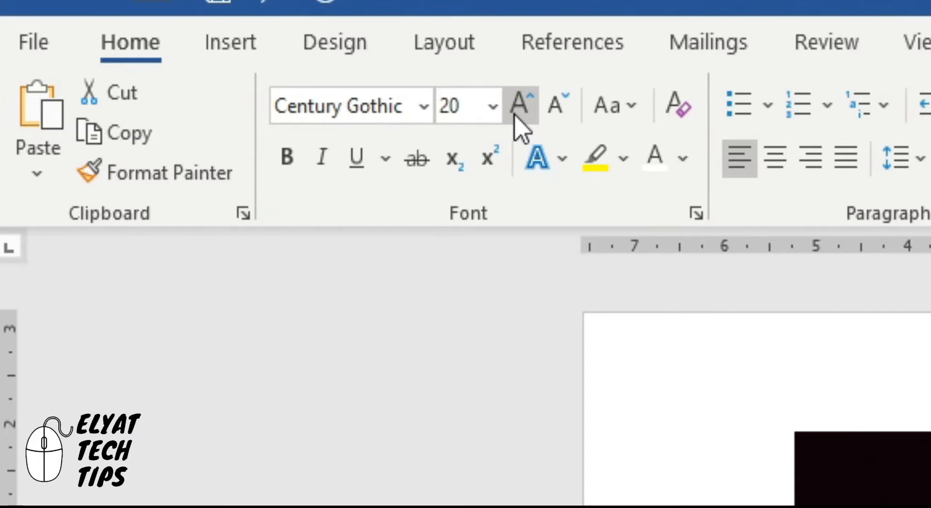
pyautogui.click(519, 105)
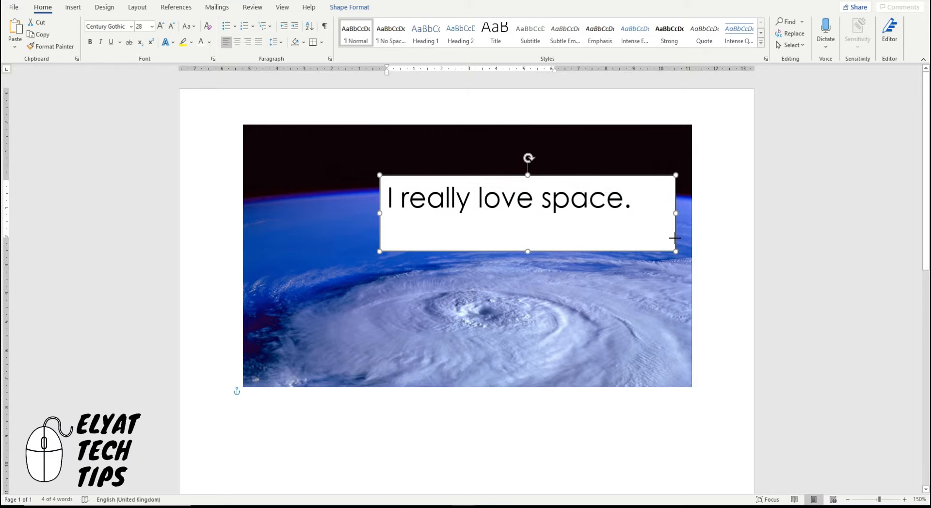
# Shrink the caption box to fit its text and centre it near the photo's top
pyautogui.moveTo(527, 214); pyautogui.dragTo(467, 181)
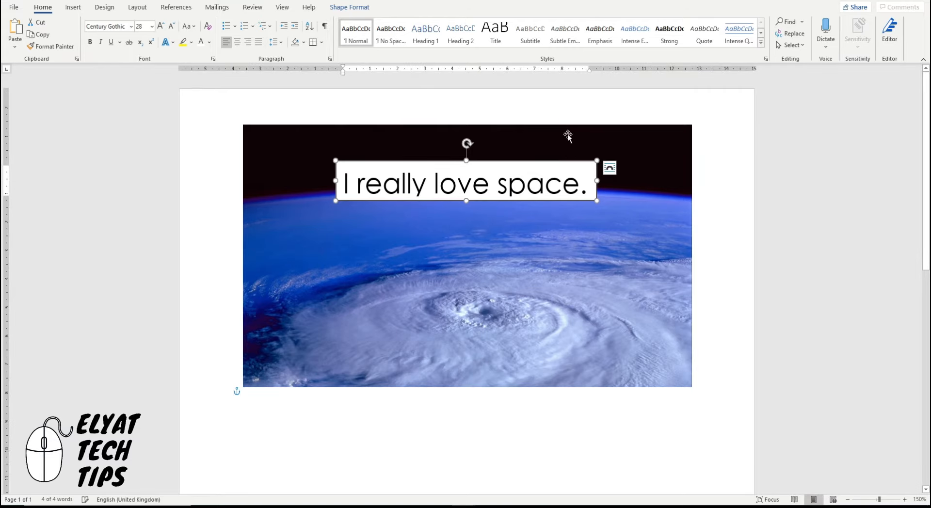
pyautogui.moveTo(466, 183); pyautogui.dragTo(327, 283)
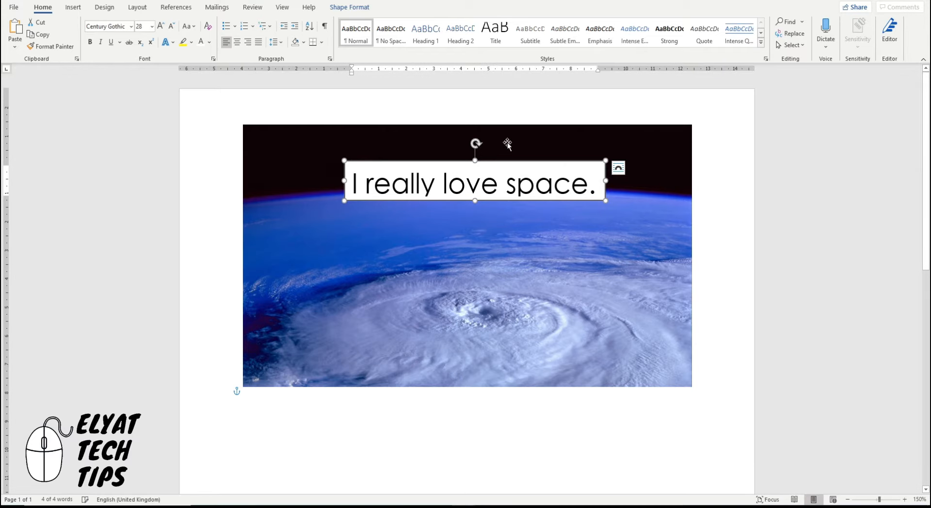
pyautogui.click(659, 33)
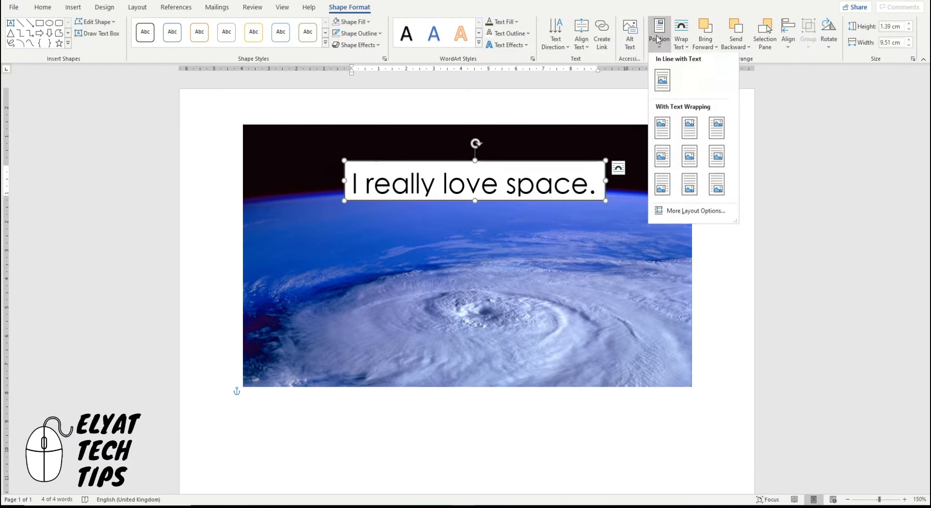
pyautogui.click(661, 79)
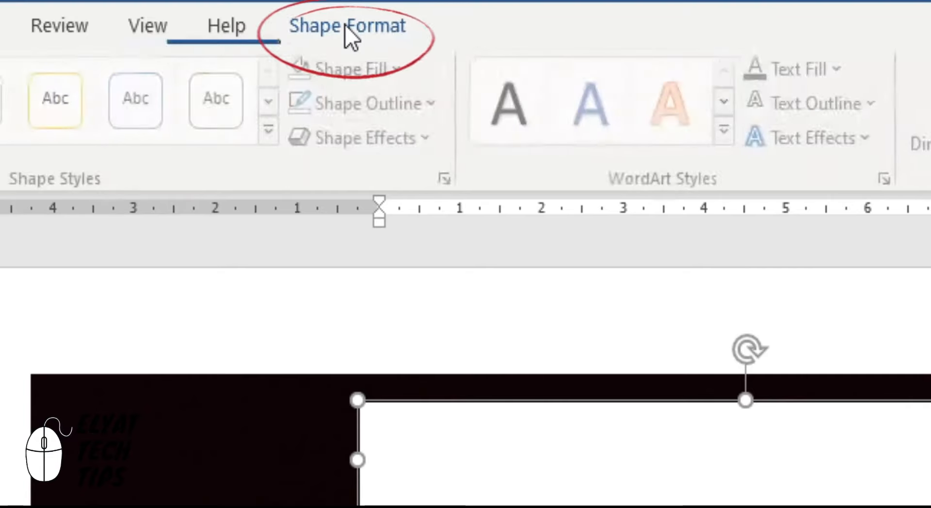
# Give the caption text box No Fill and No Outline
pyautogui.click(347, 24)
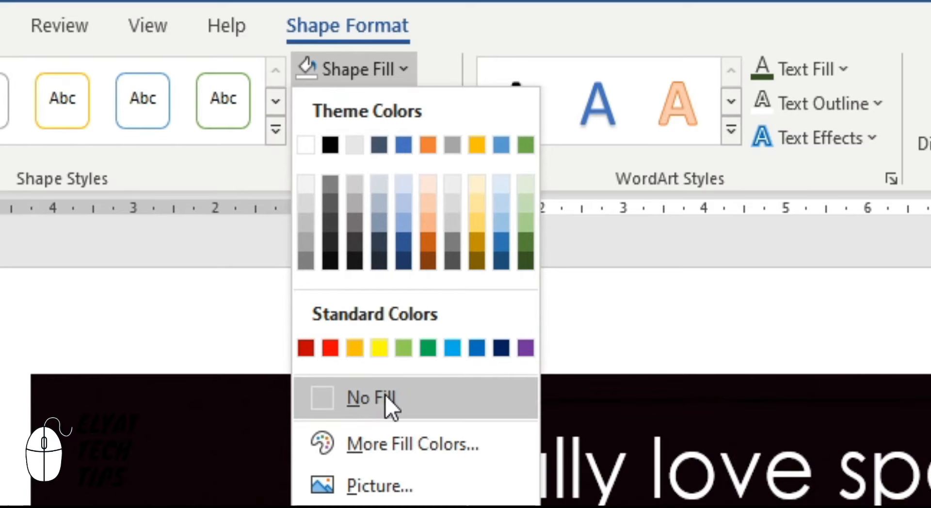
pyautogui.click(370, 397)
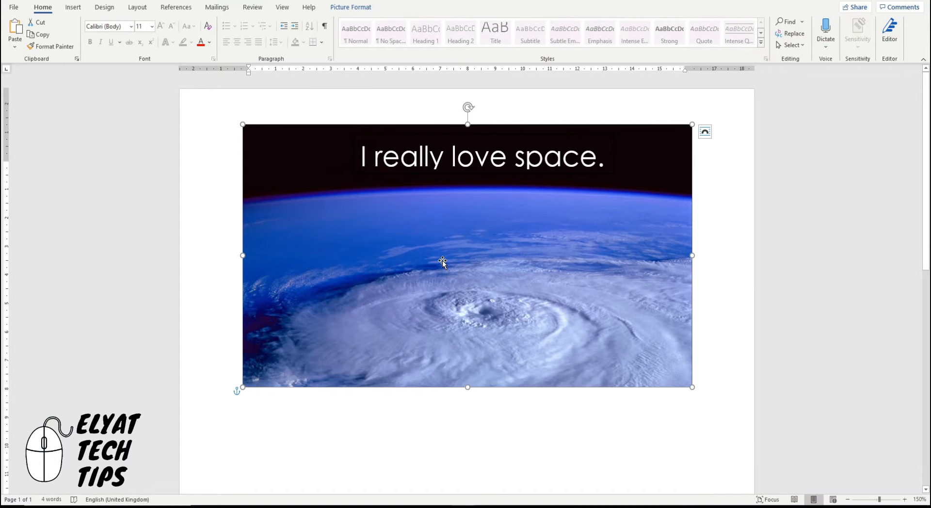
pyautogui.moveTo(442, 262)
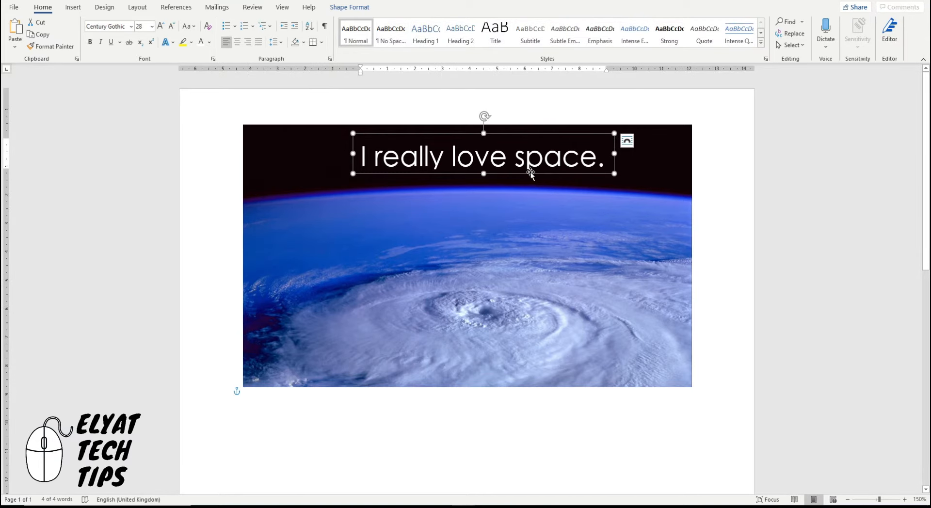
pyautogui.click(349, 7)
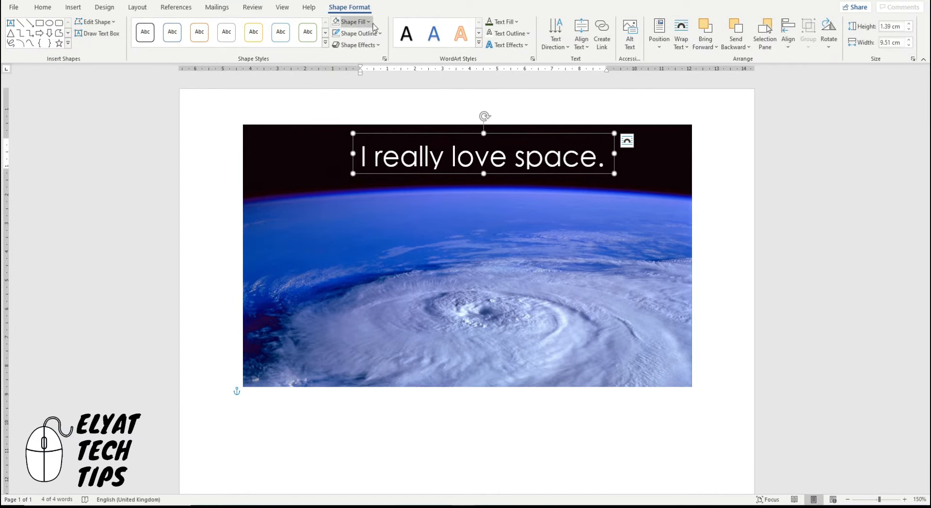
pyautogui.click(356, 33)
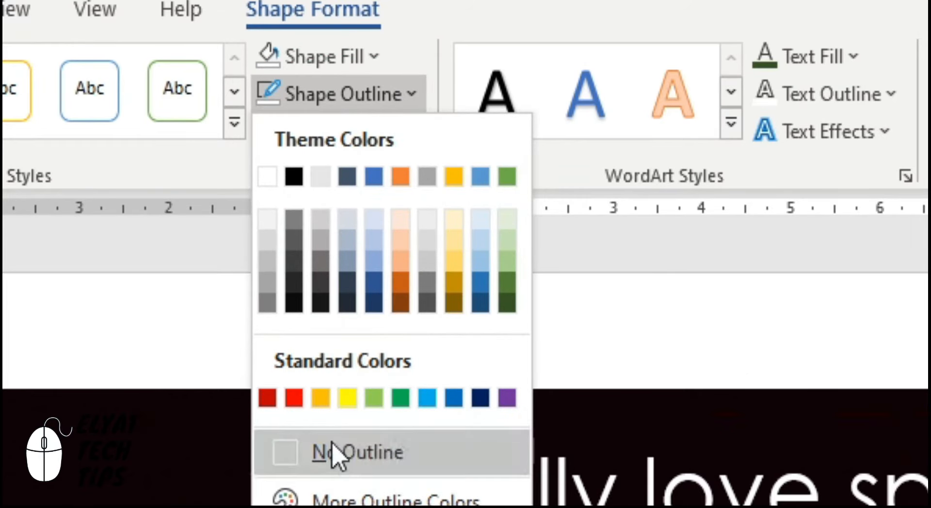
pyautogui.click(358, 452)
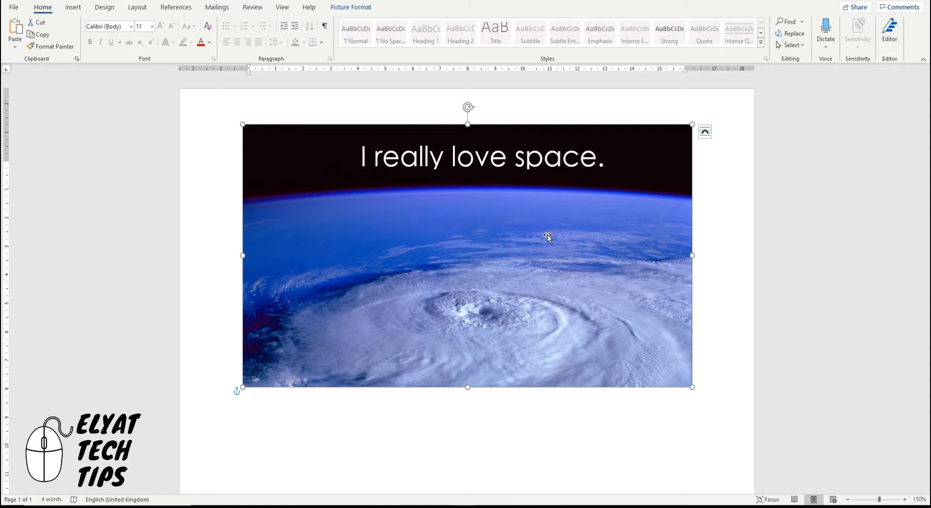
pyautogui.moveTo(521, 238)
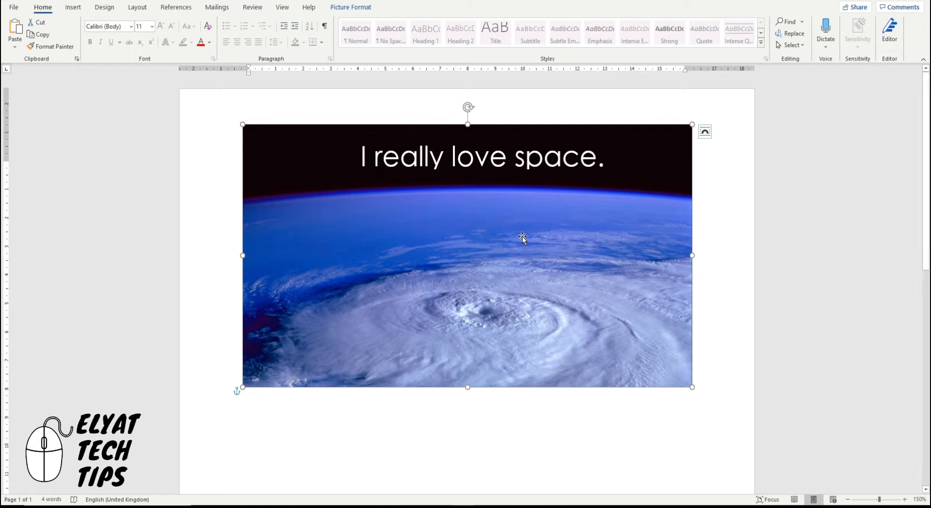
# Insert a plain black WordArt reading 'SPACE'
pyautogui.click(73, 7)
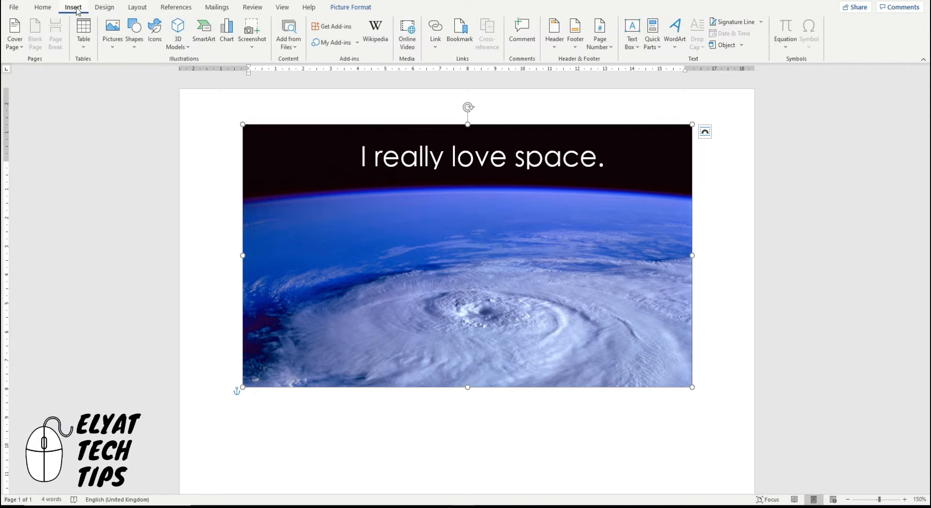
pyautogui.click(675, 33)
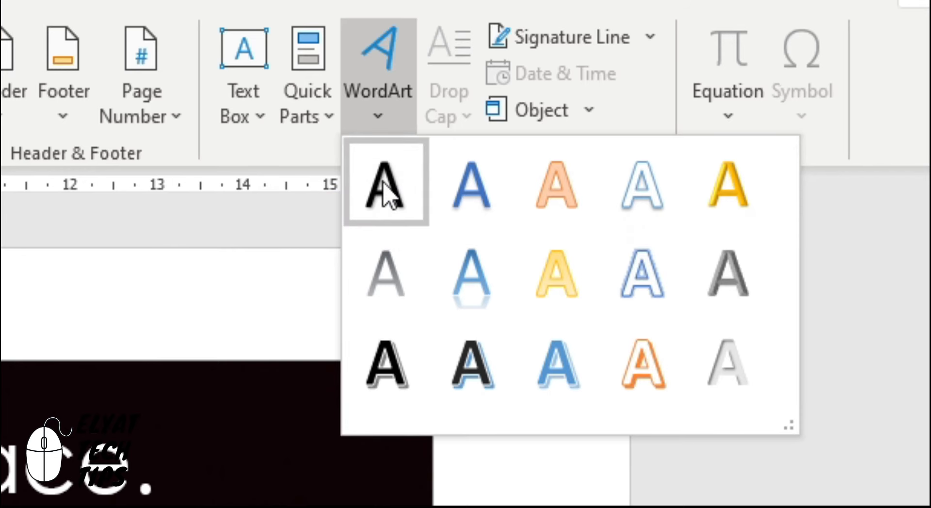
pyautogui.click(385, 182)
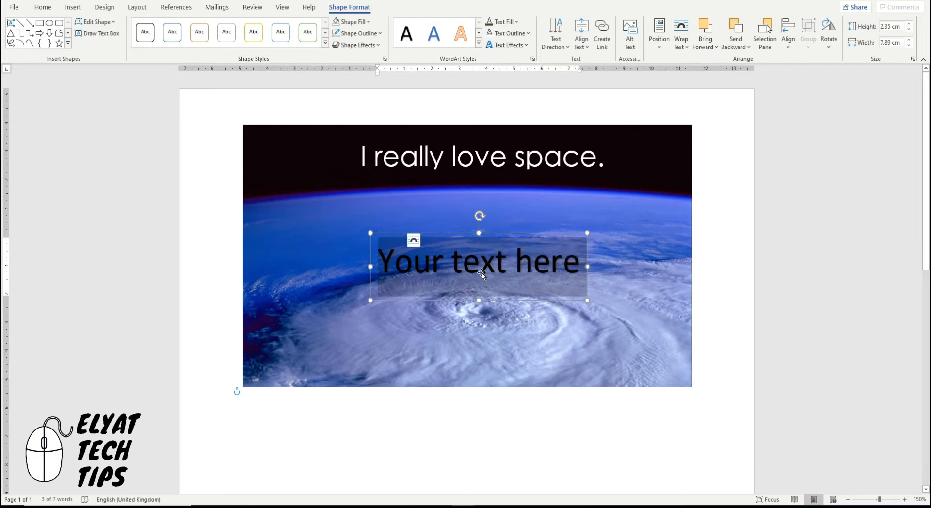
pyautogui.write('SPACE')
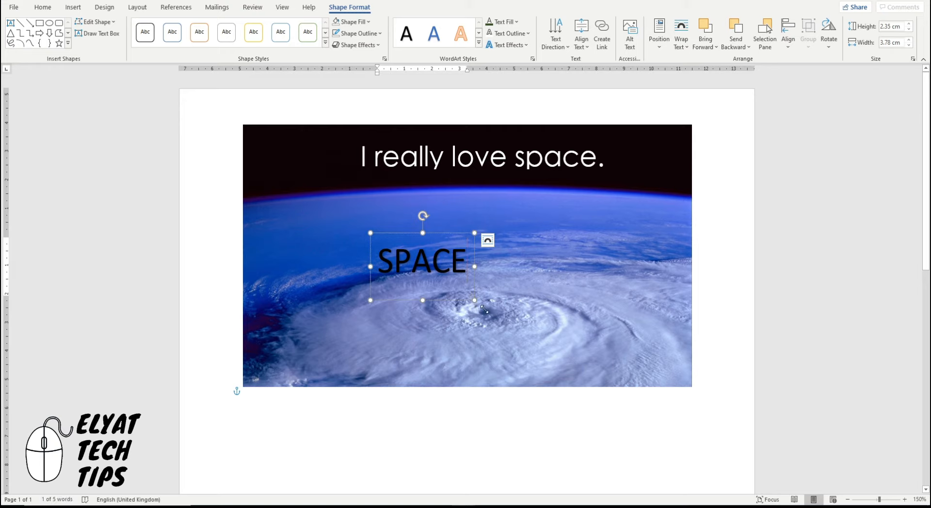
# Enlarge the SPACE WordArt box and align it to the horizontal centre
pyautogui.moveTo(474, 301); pyautogui.dragTo(684, 378)
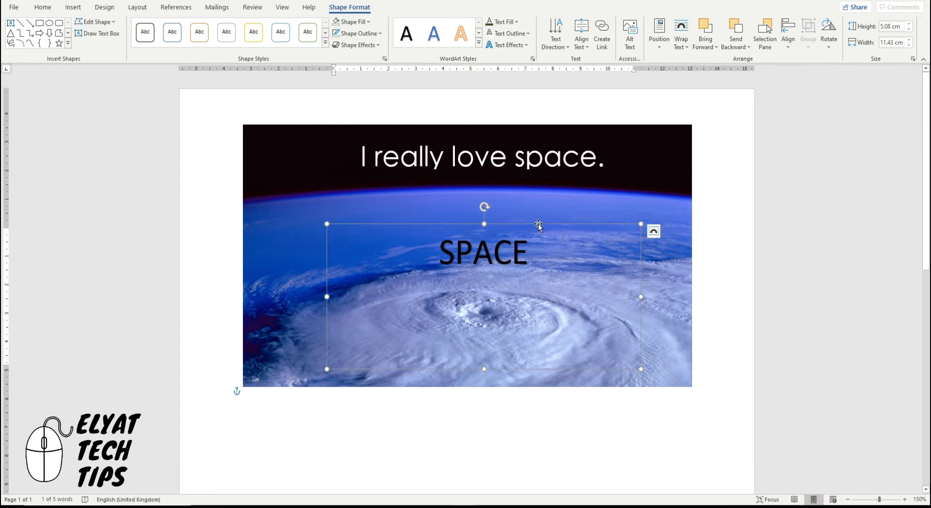
pyautogui.click(787, 30)
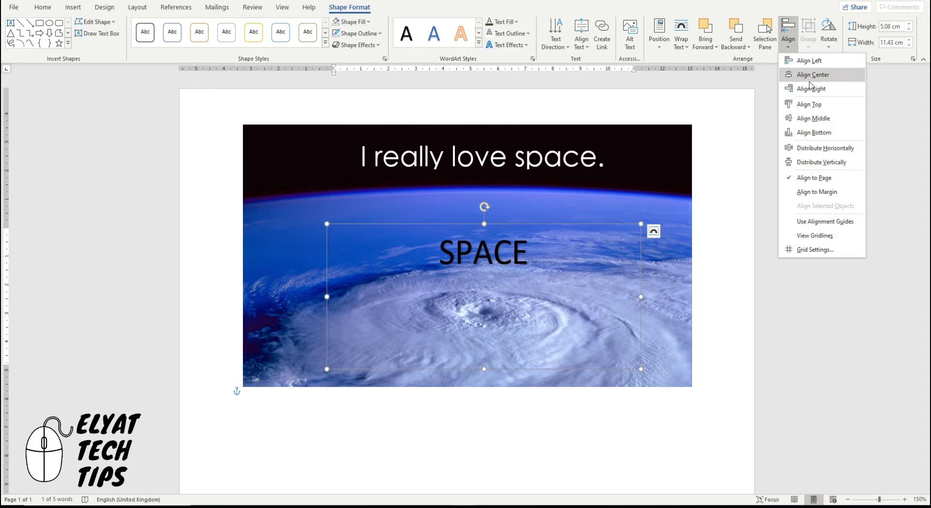
pyautogui.click(812, 74)
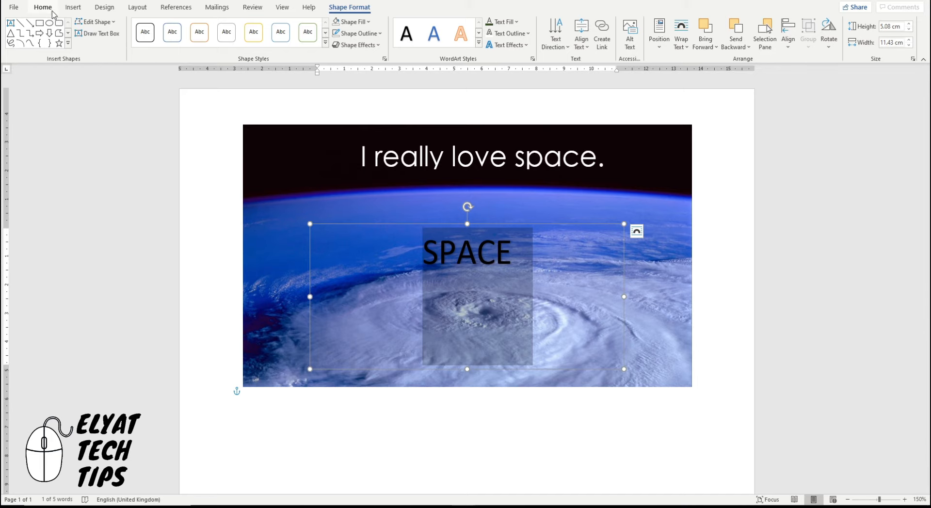
# Set SPACE in Century Gothic at size 100 and widen its WordArt box
pyautogui.click(43, 7)
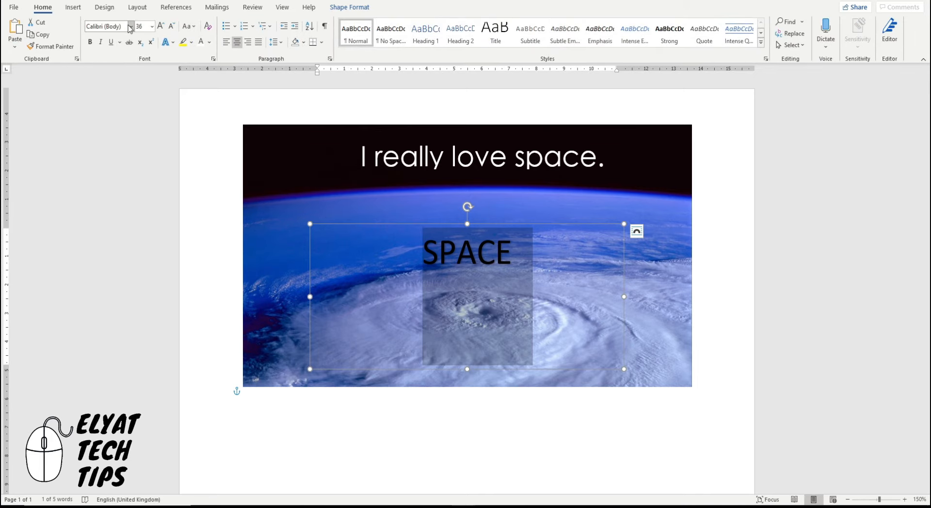
pyautogui.click(130, 27)
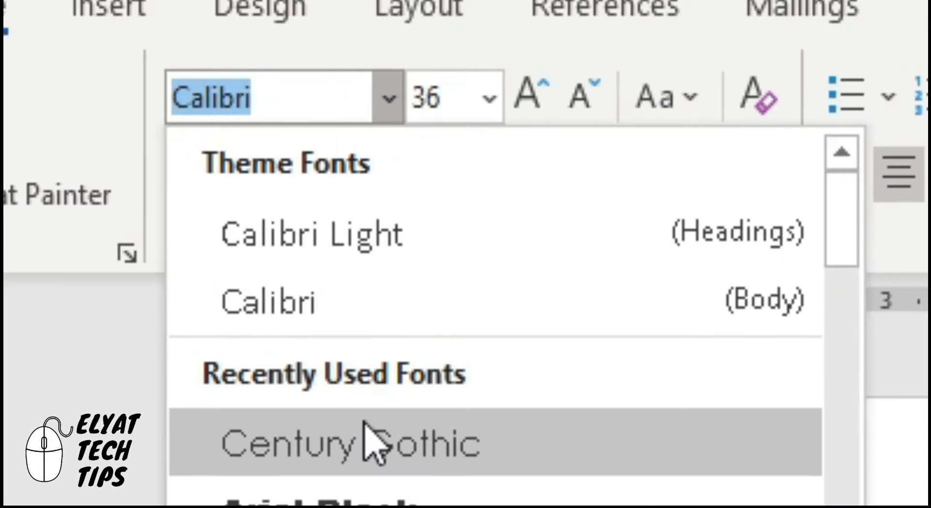
pyautogui.click(350, 442)
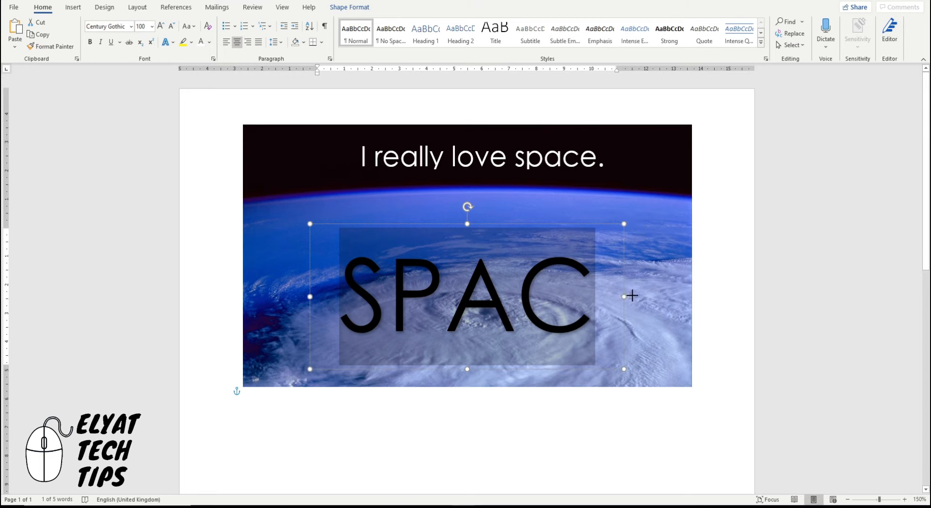
pyautogui.moveTo(623, 297); pyautogui.dragTo(649, 297)
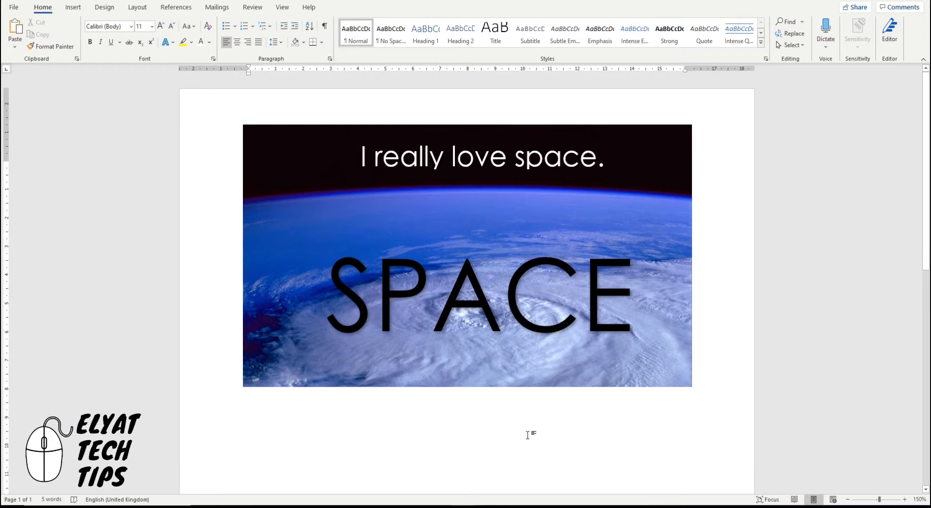
# Give the SPACE letters a dark green fill, white outline and a reflection effect
pyautogui.click(481, 297)
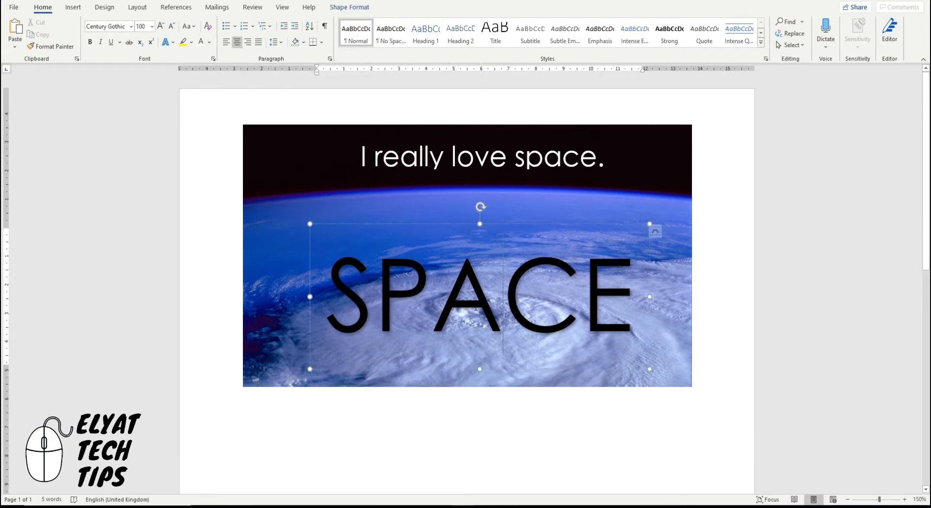
pyautogui.click(349, 6)
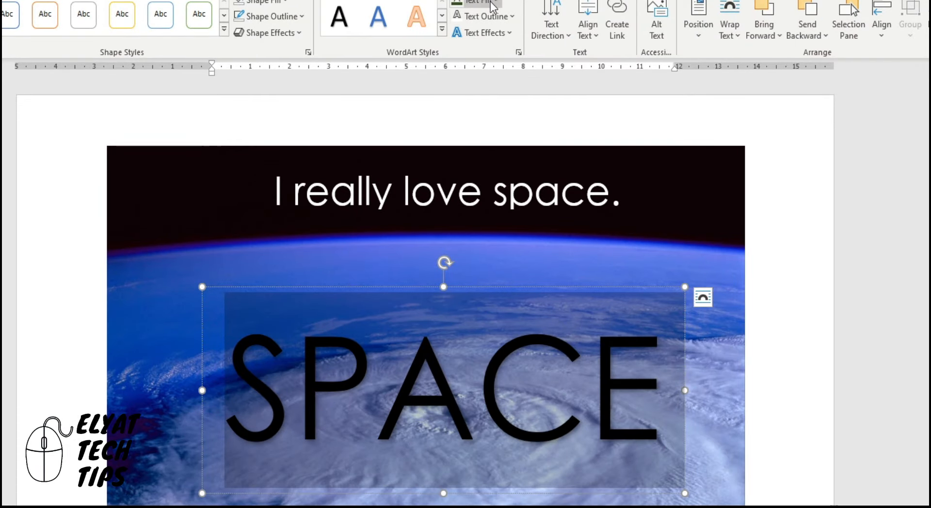
pyautogui.click(475, 2)
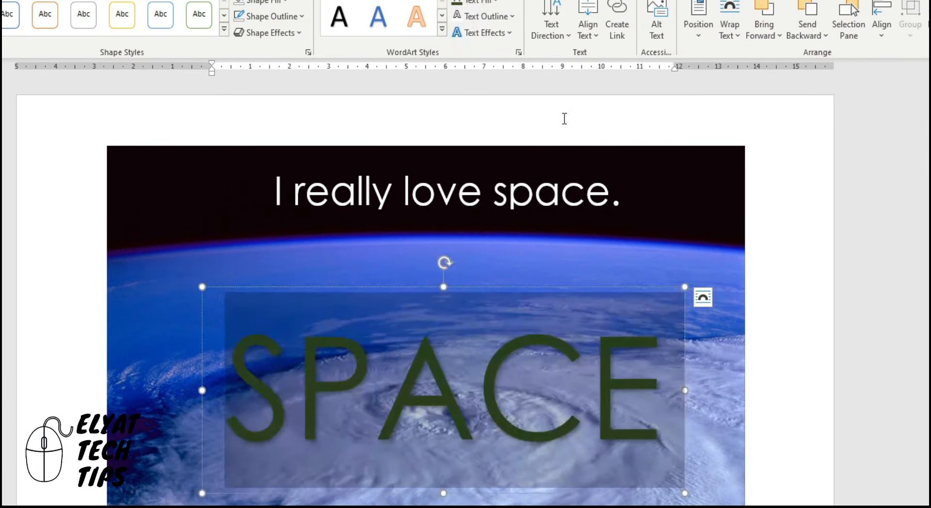
pyautogui.click(481, 16)
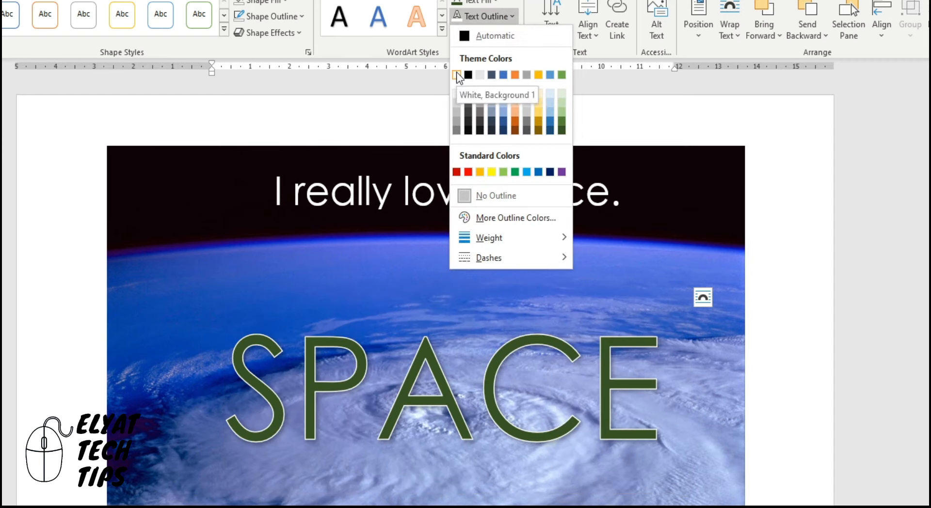
pyautogui.click(481, 33)
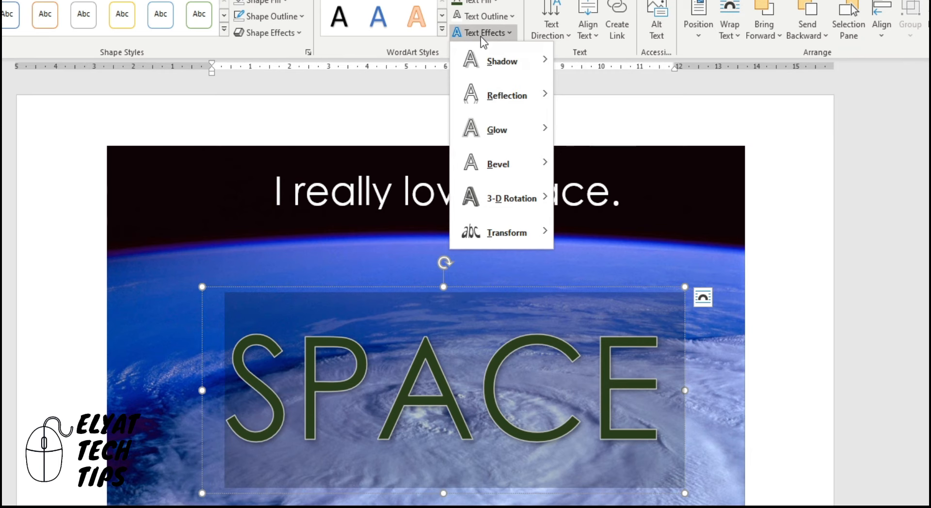
pyautogui.click(481, 32)
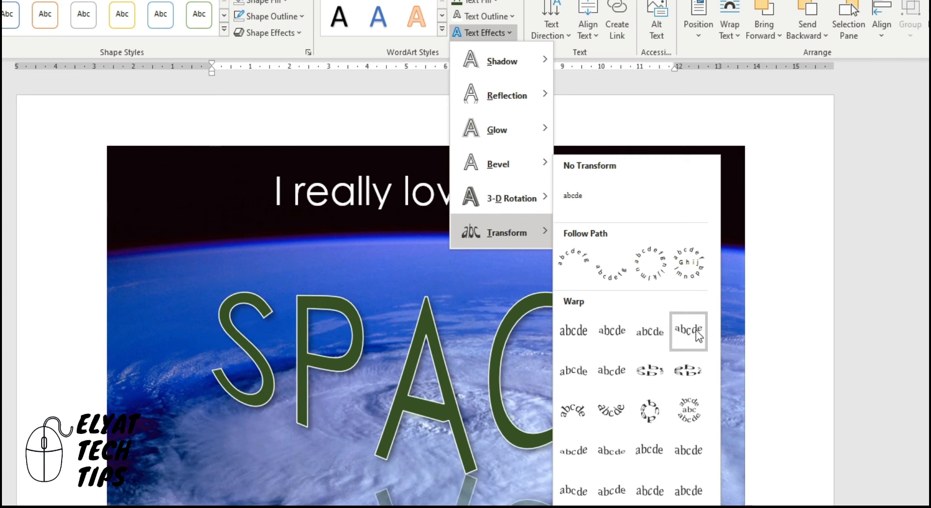
pyautogui.click(688, 332)
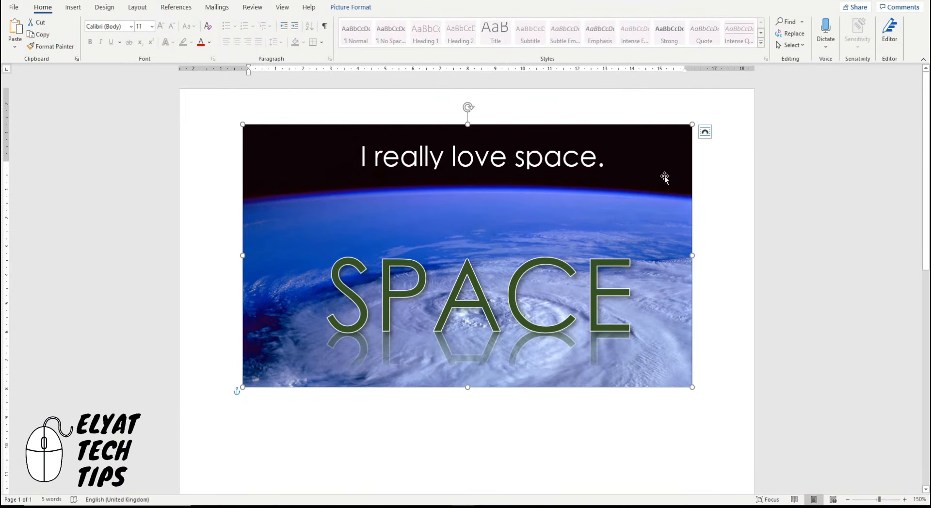